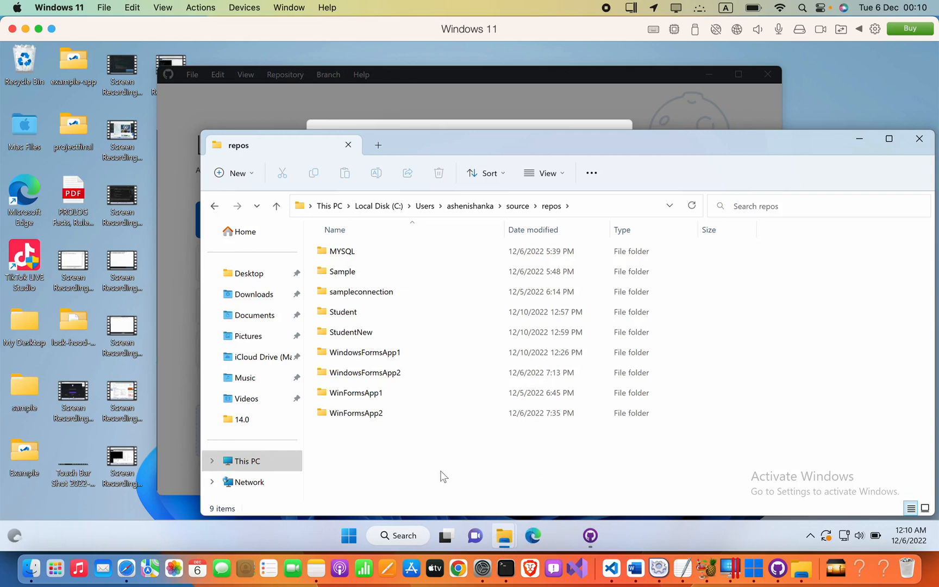
Launch Git Bash Here from the repos folder's full context menu
right_click(444, 474)
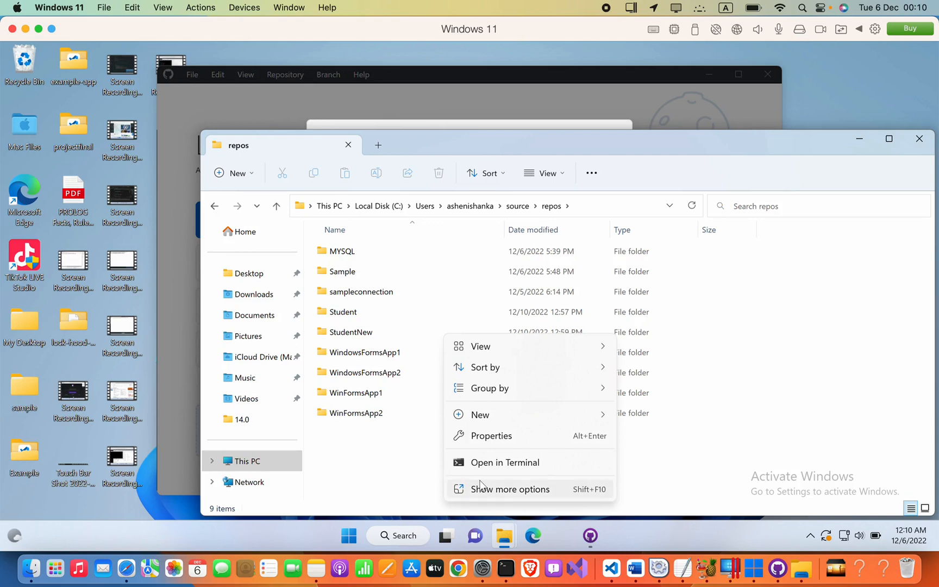
click(511, 488)
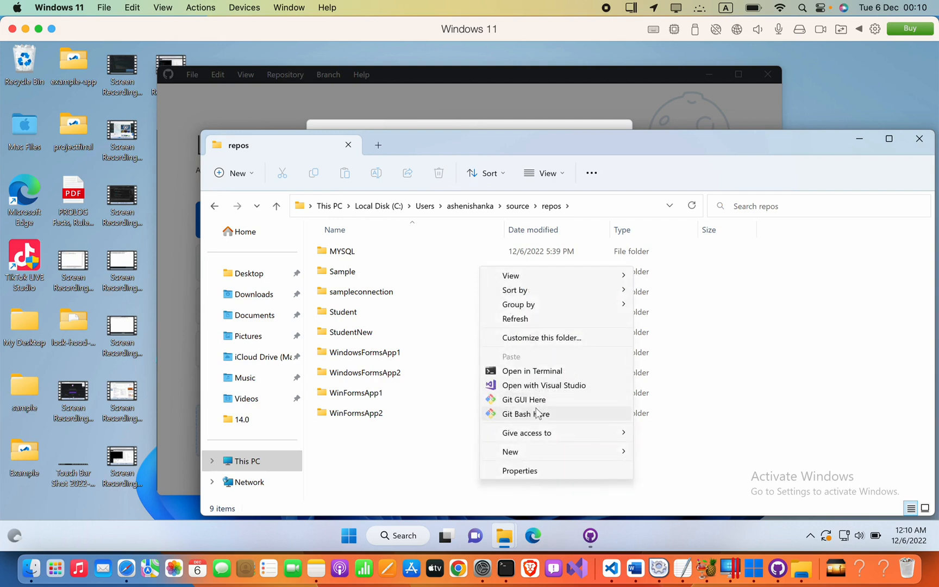
click(523, 413)
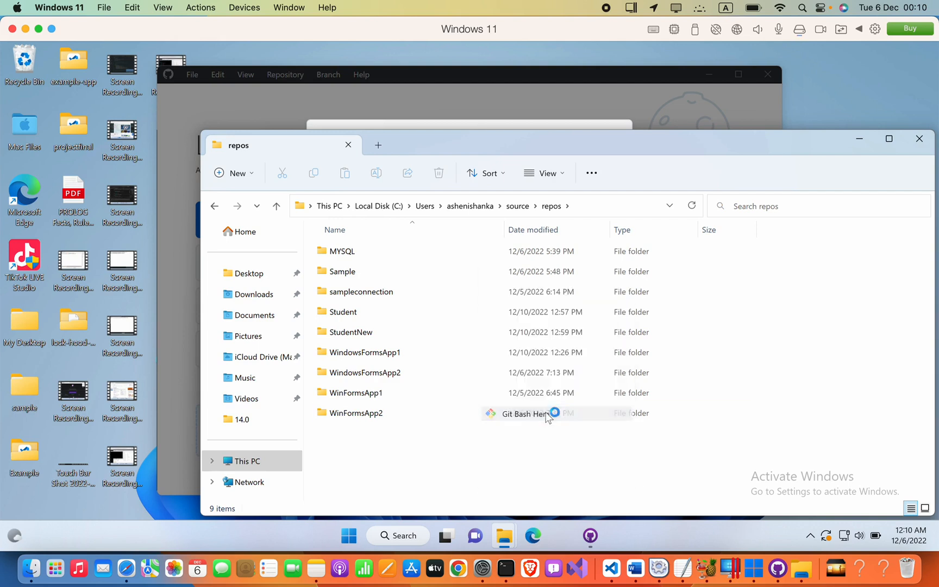
Run git clone with the pasted EApartment.git URL, then return to the repos folder window
click(524, 414)
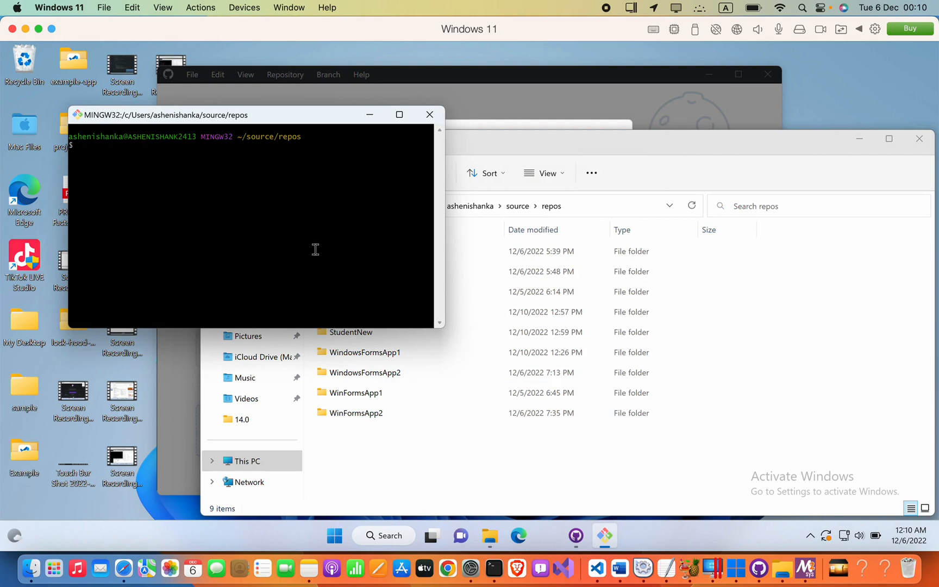
text(git clone)
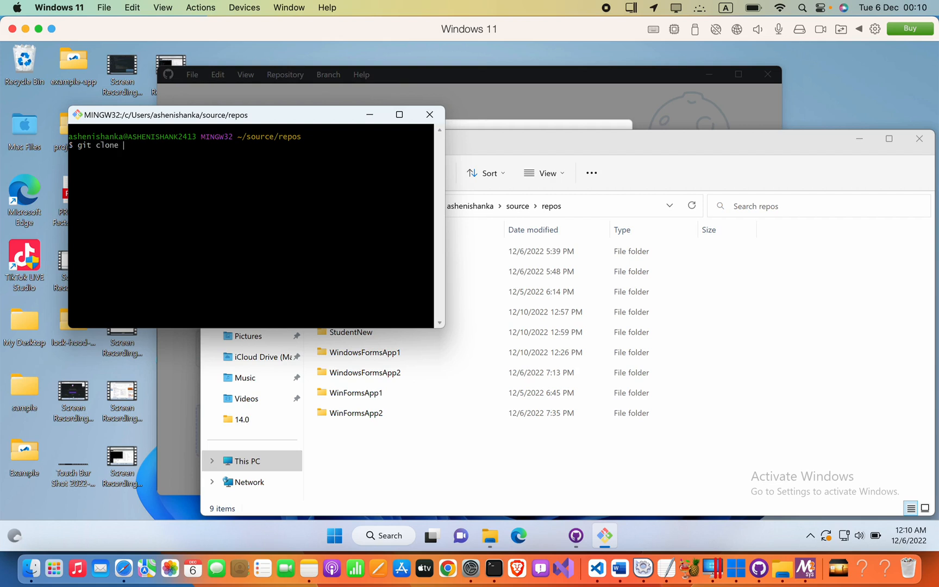
right_click(251, 228)
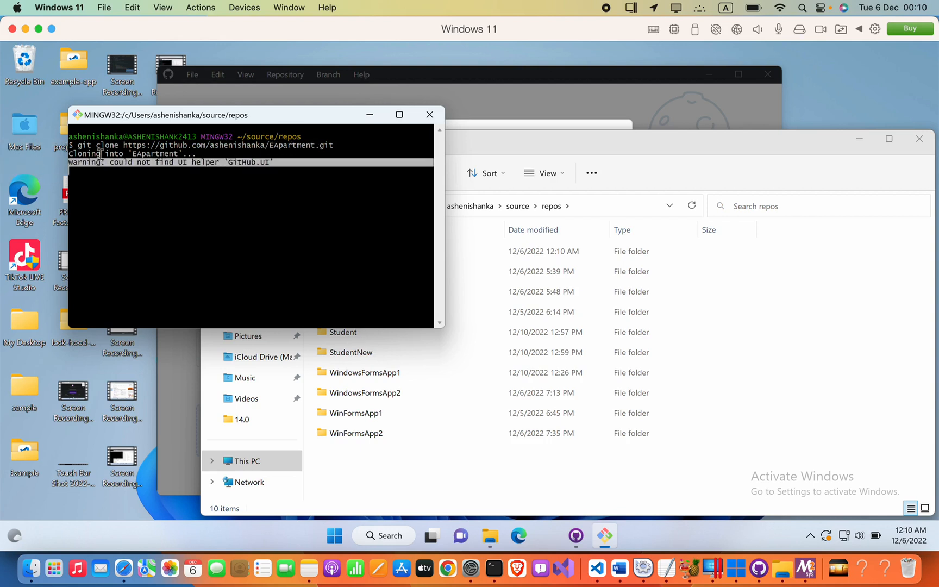
click(356, 433)
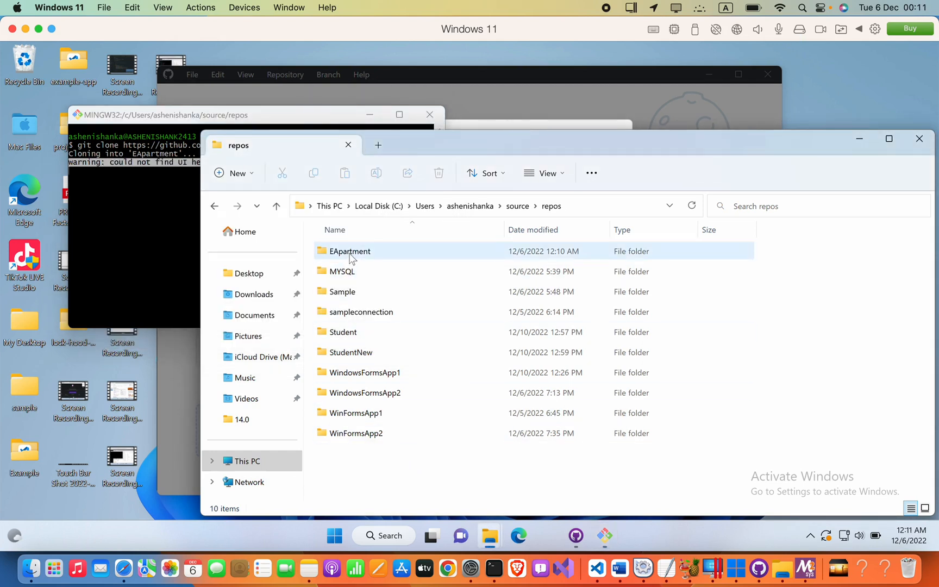
Check the empty EApartment folder, go back to repos, and launch Microsoft Edge
double_click(350, 251)
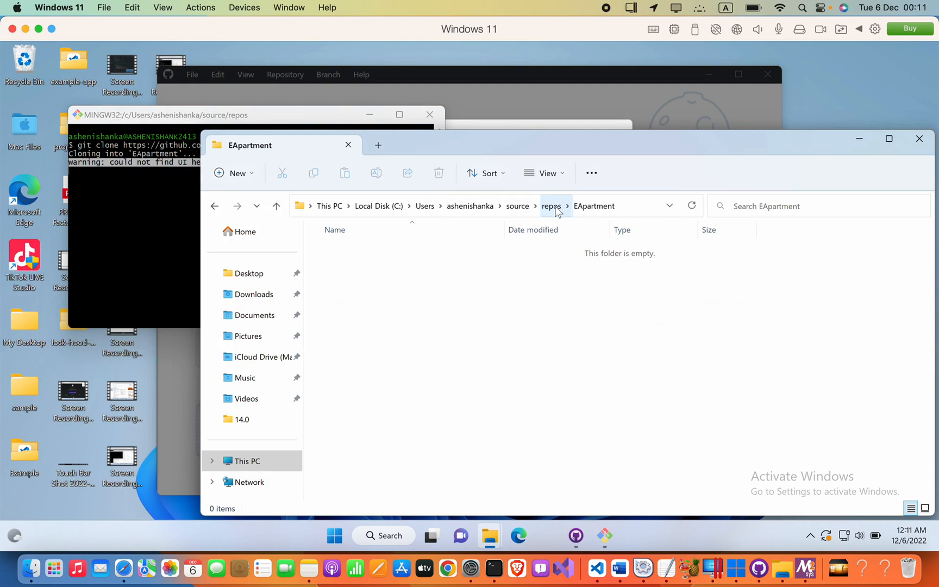
click(550, 206)
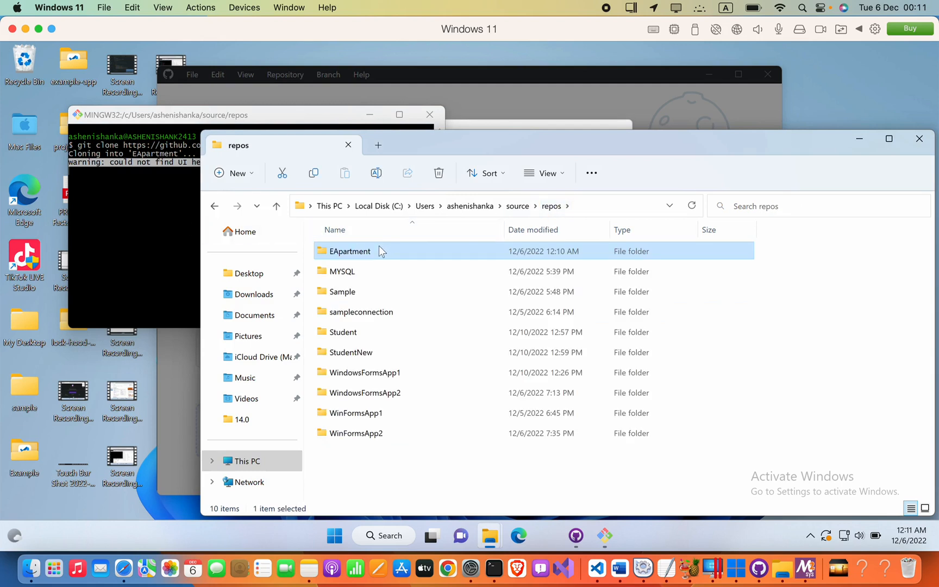
mouse_move(427, 254)
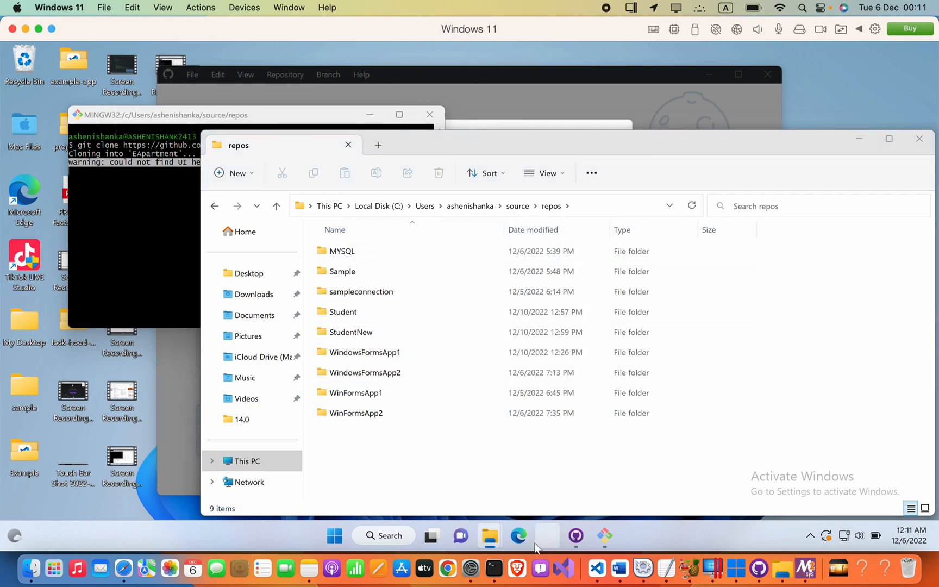
click(516, 534)
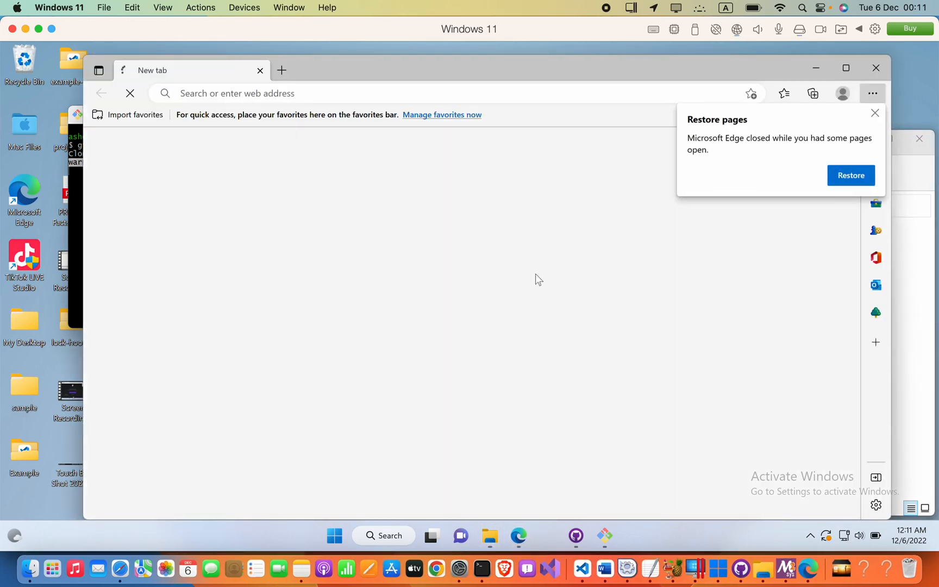
Search Bing for 'github desktop' from the Edge address bar
click(360, 93)
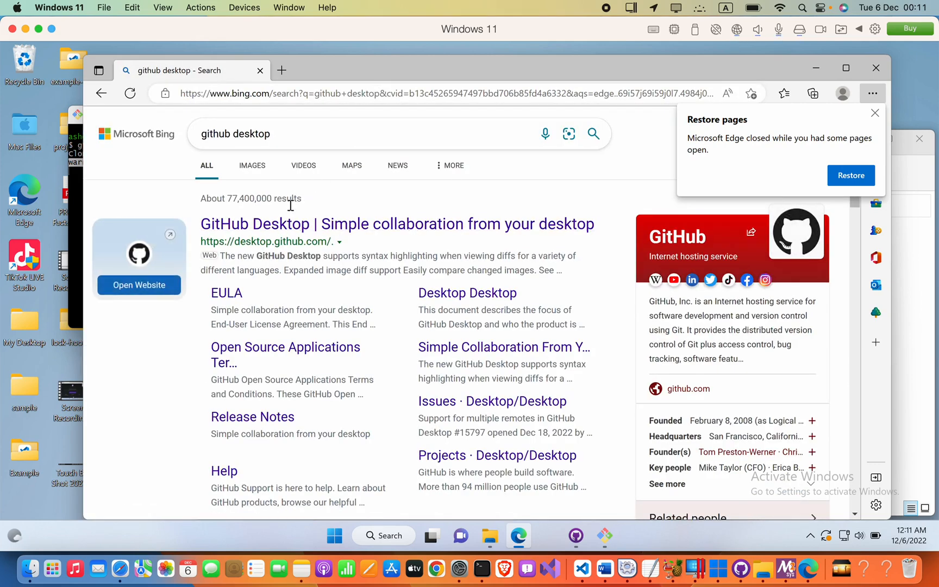
mouse_move(272, 223)
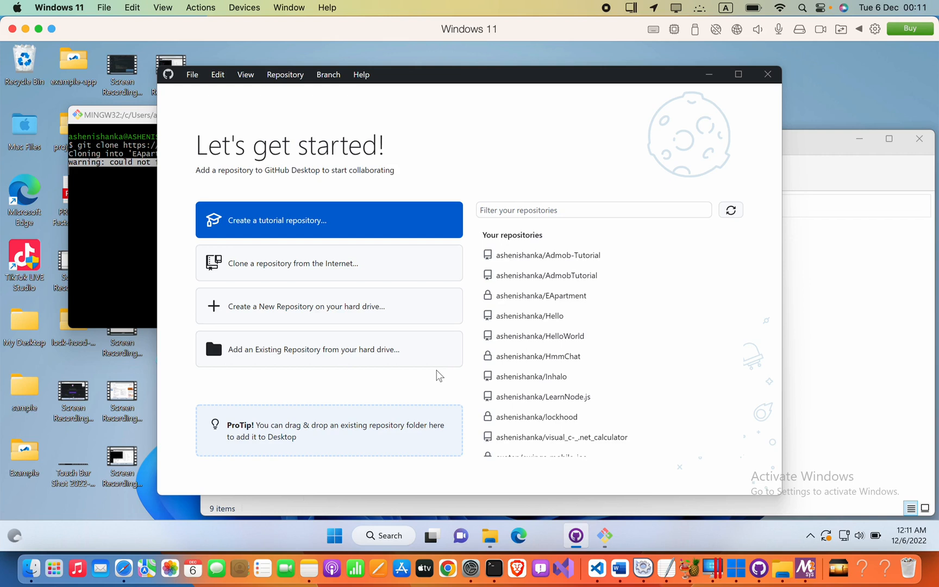
mouse_move(404, 218)
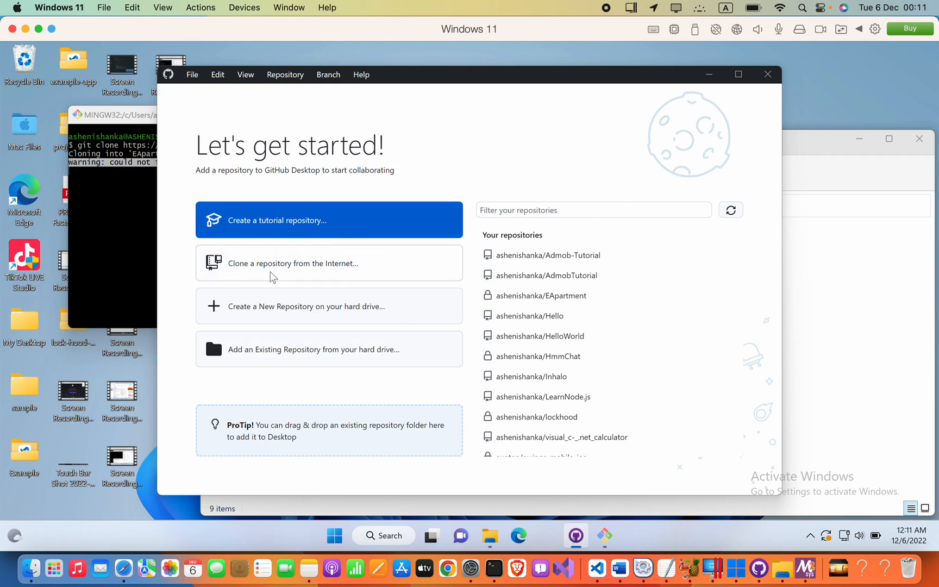
Start 'Clone a repository from the Internet' and view the GitHub Enterprise option
click(293, 263)
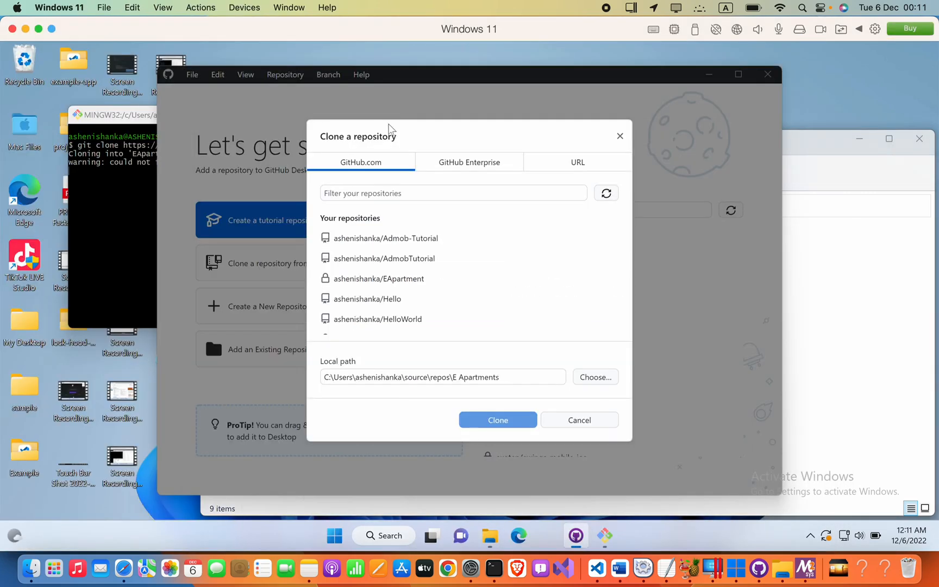
mouse_move(396, 206)
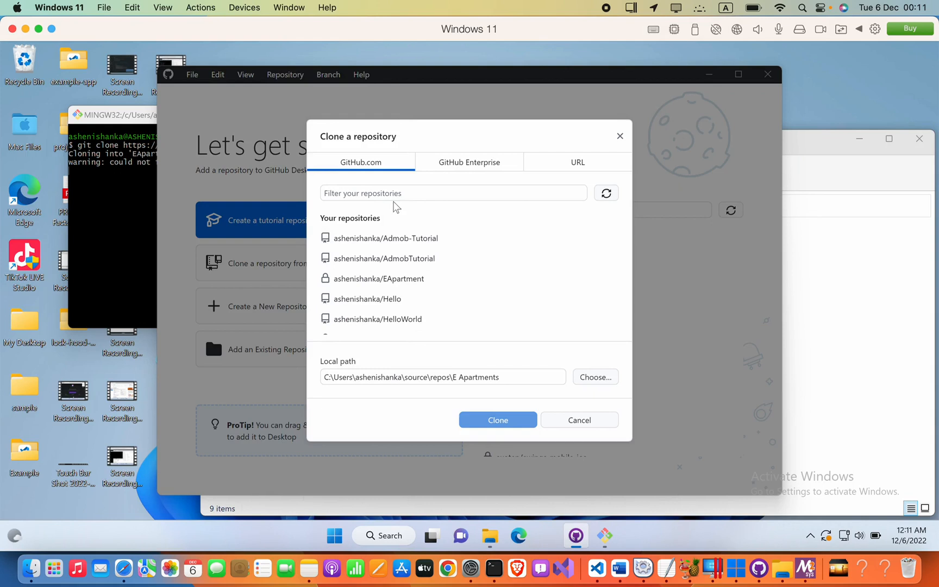
click(470, 162)
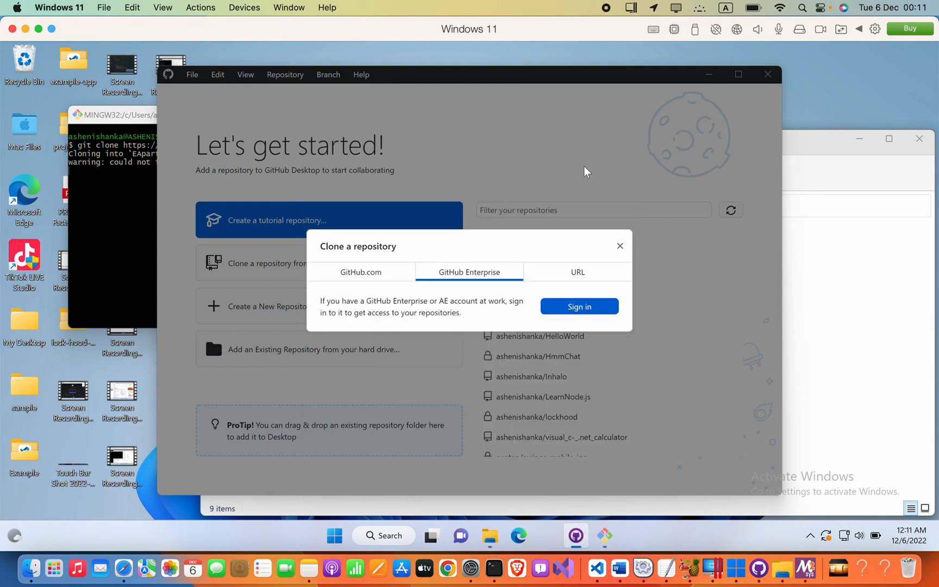
click(577, 271)
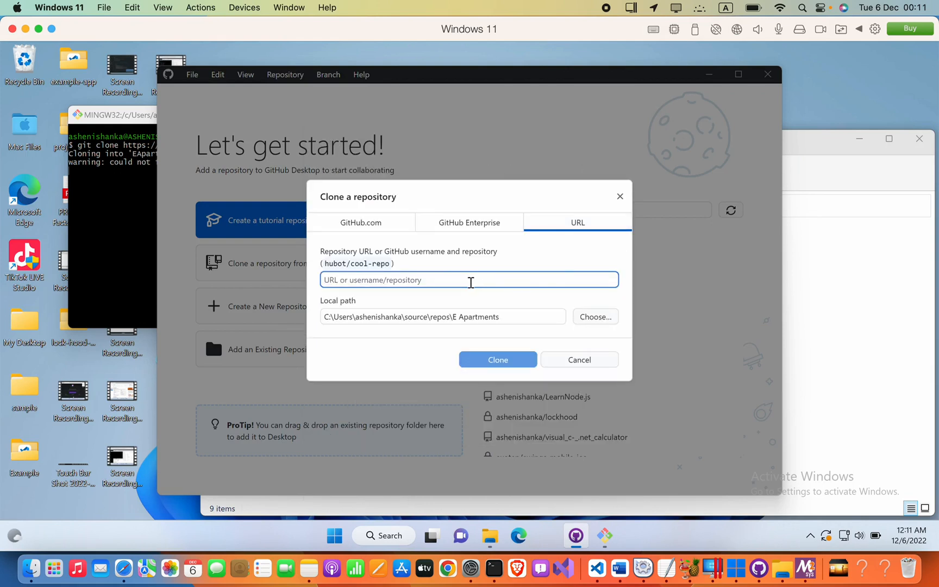
text(https://github.com/ashenishanka/EApartment.git)
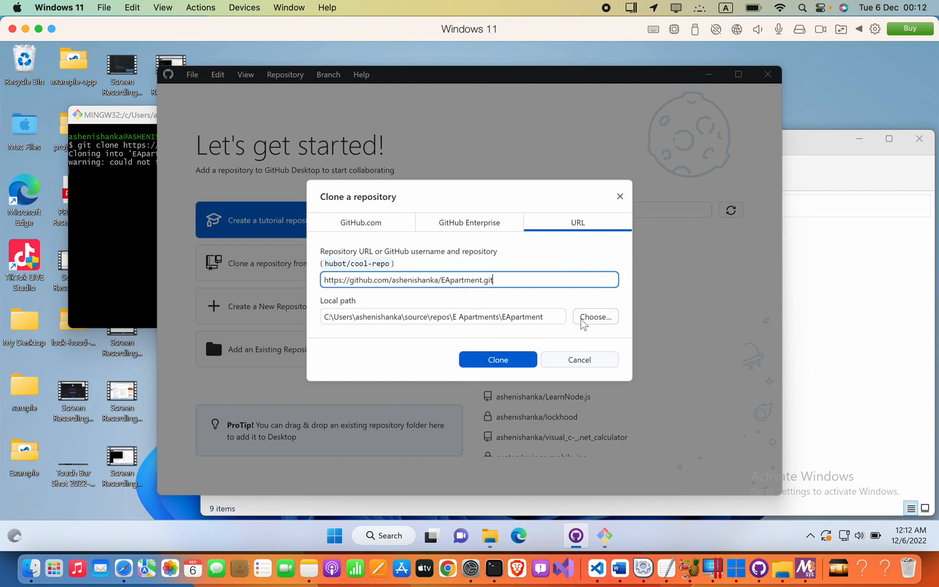
click(595, 316)
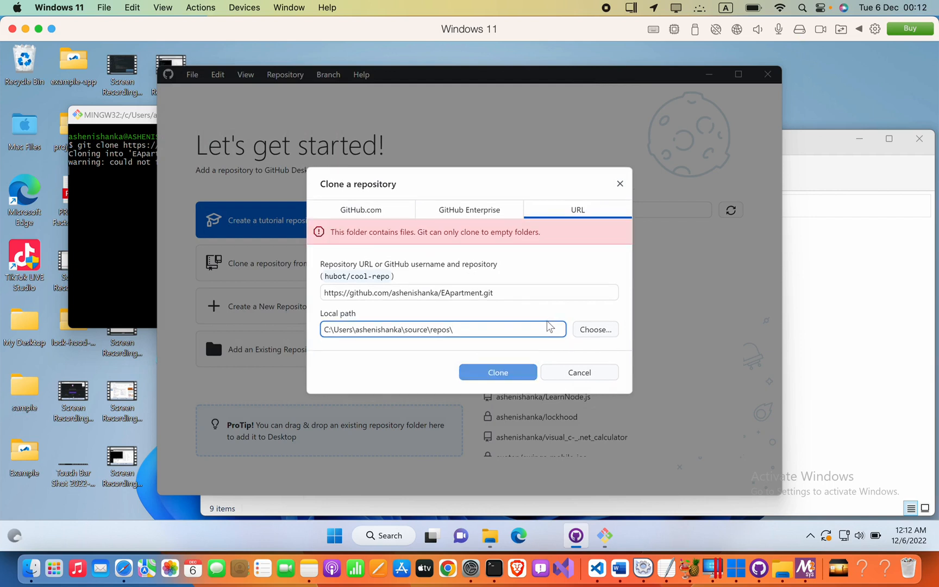
Append EApartment to the local path and clone the repository
text(E)
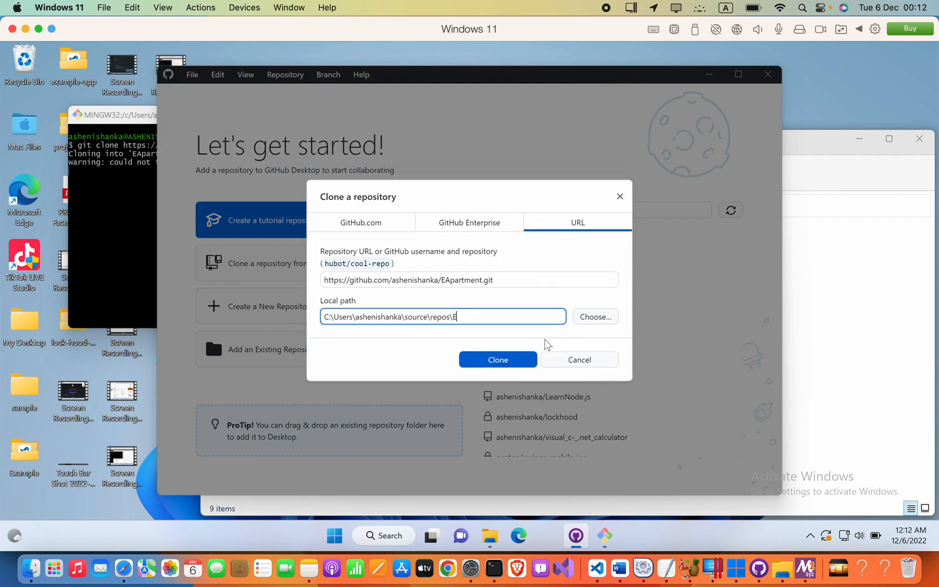
text(Apar)
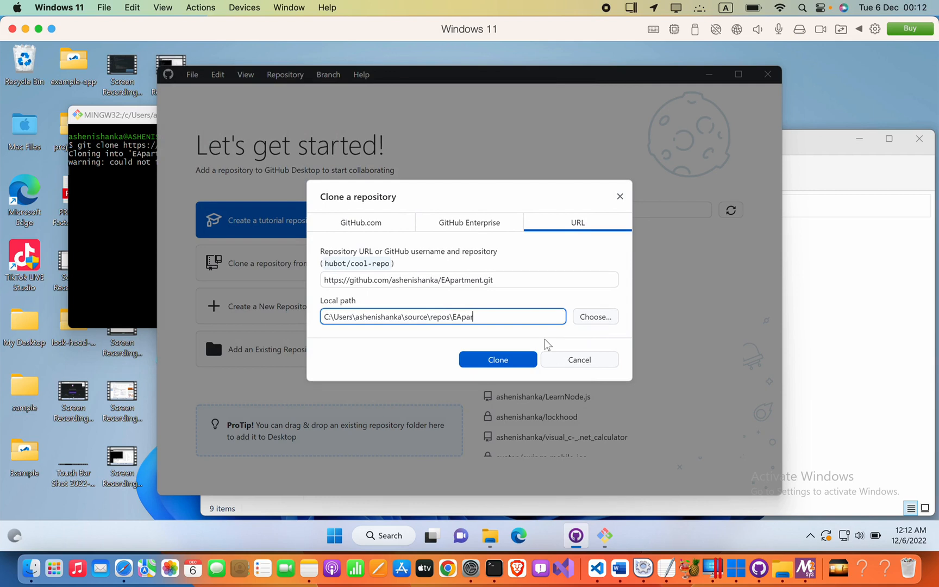
text(tment)
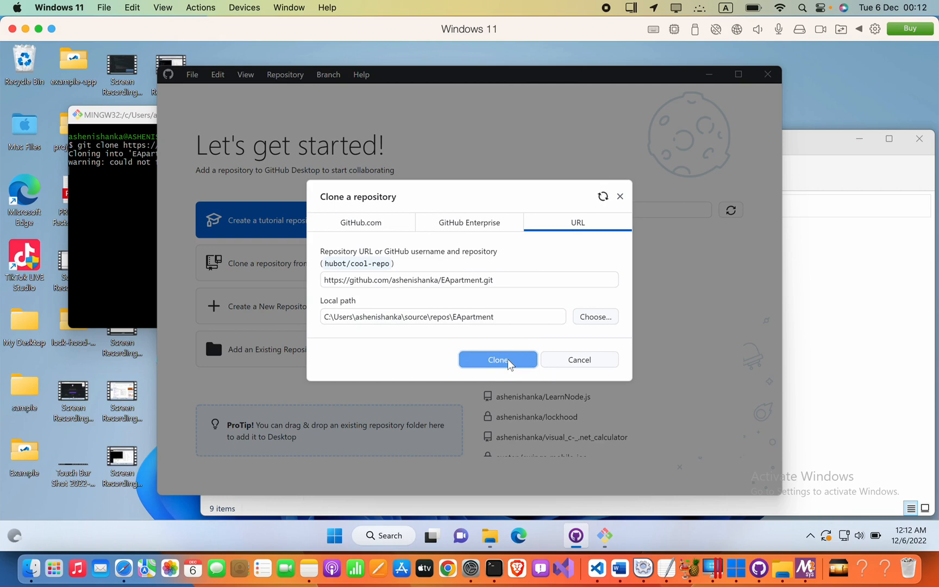
click(498, 359)
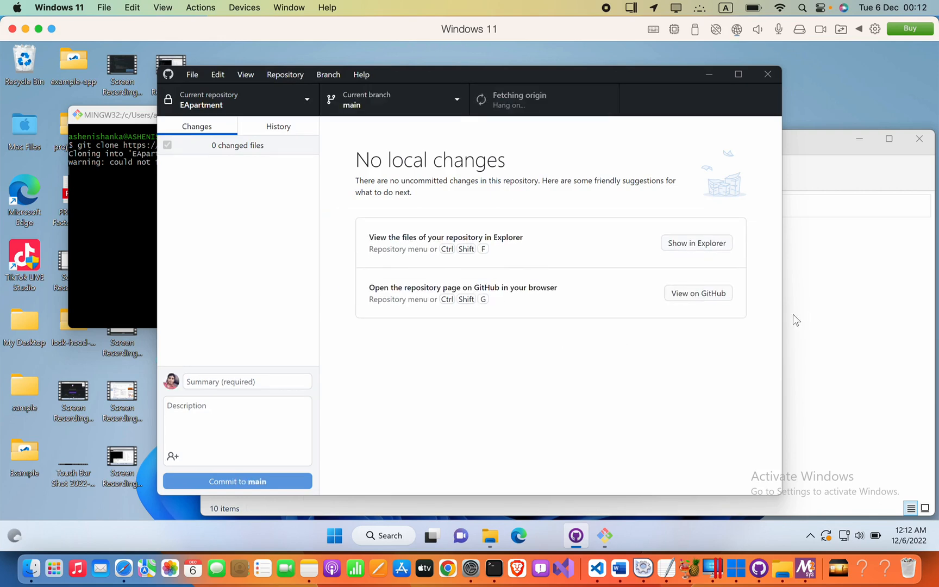
Show the clone in Explorer and browse EApartment's .gitattributes, E Apartments.sln and README
click(695, 242)
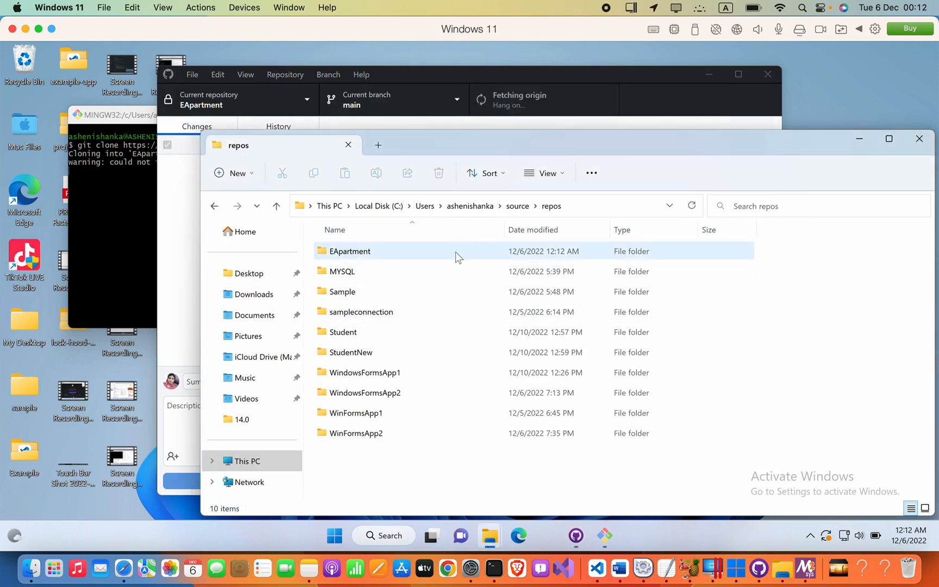
double_click(350, 251)
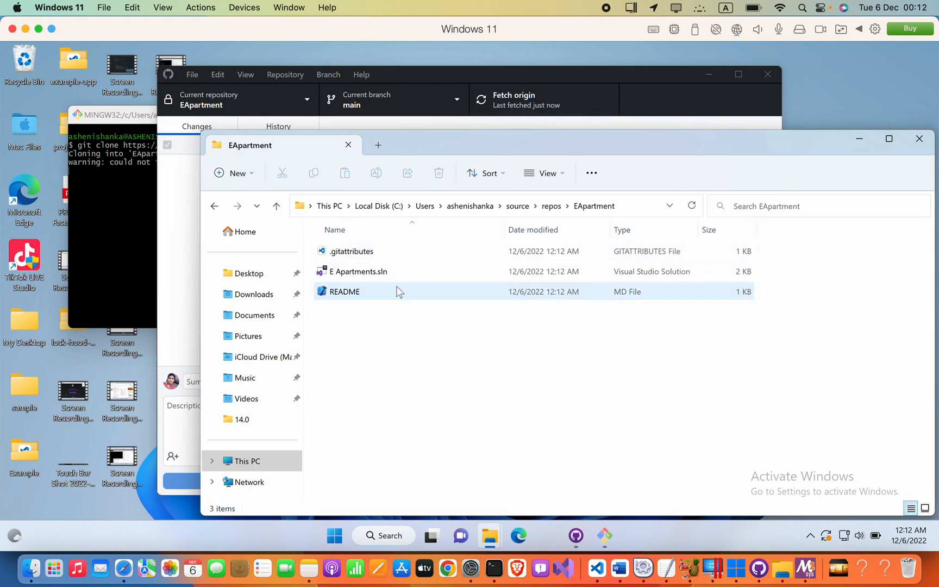
mouse_move(417, 272)
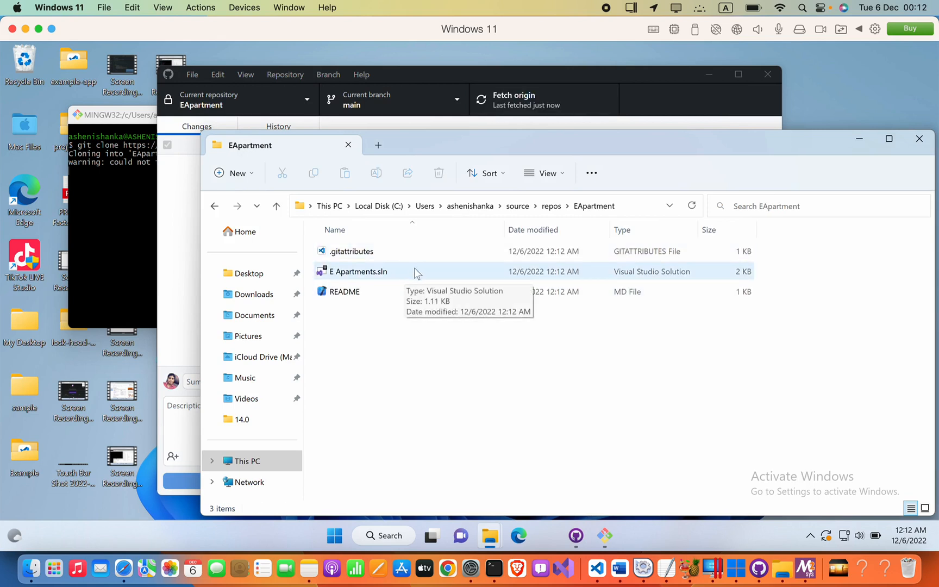
click(344, 292)
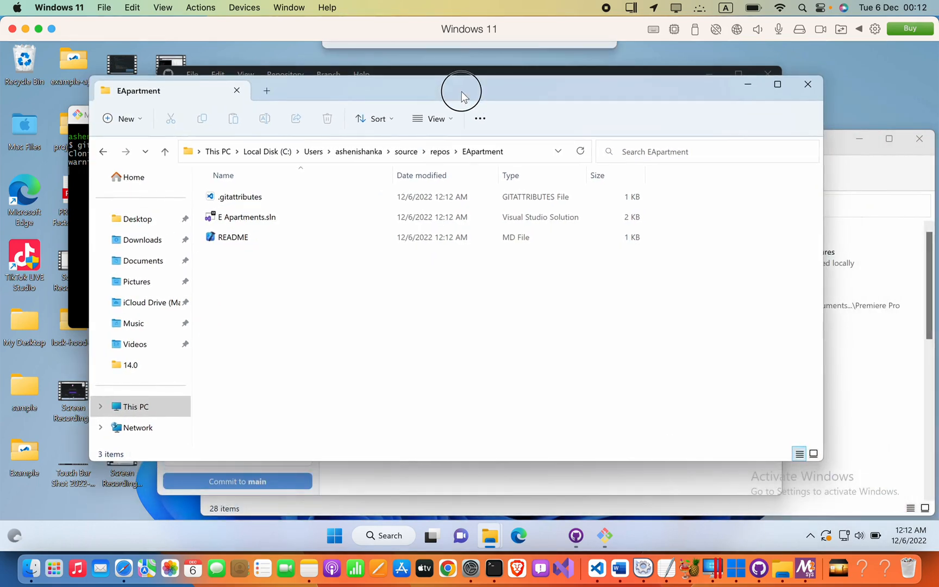
click(246, 217)
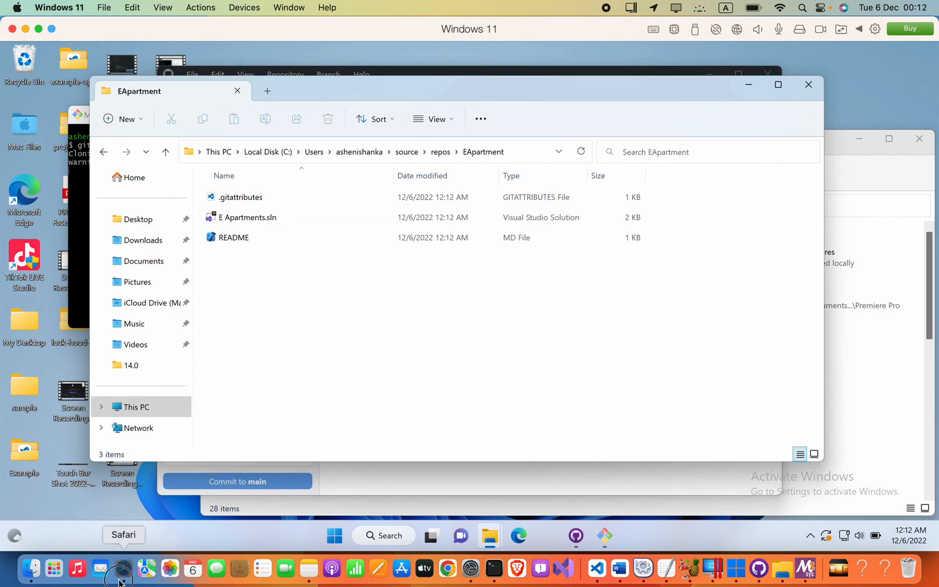
View EApartment's files on github.com, then bring GitHub Desktop back to the front
click(123, 565)
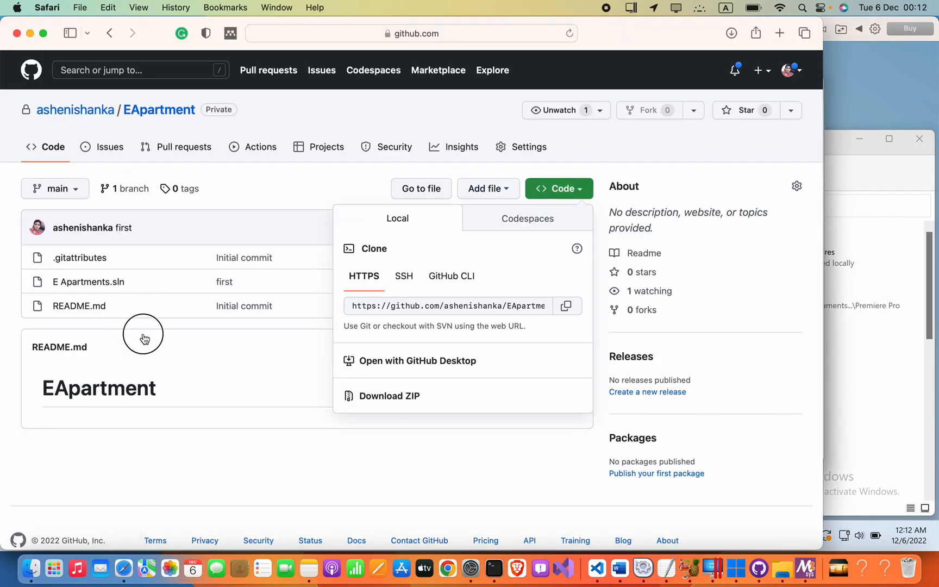
click(158, 325)
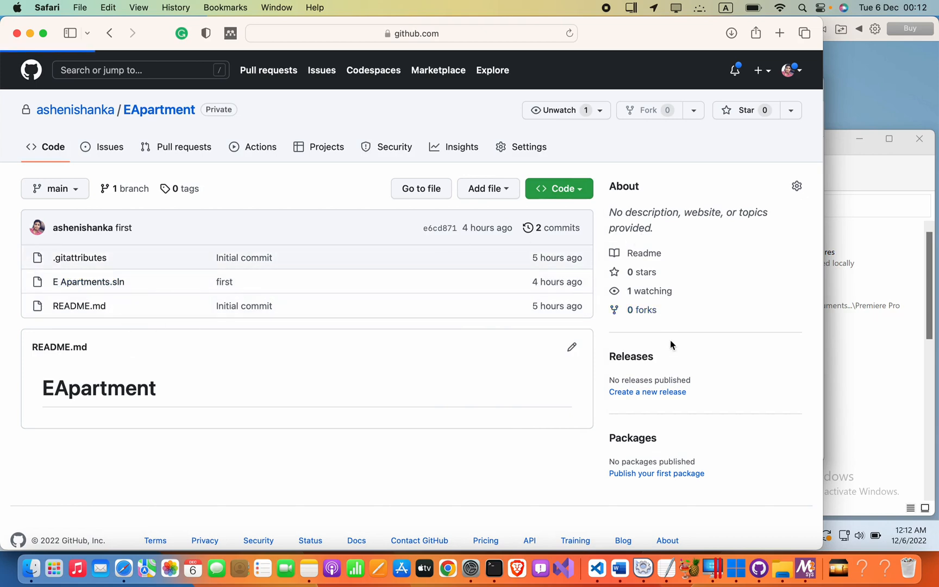
click(87, 282)
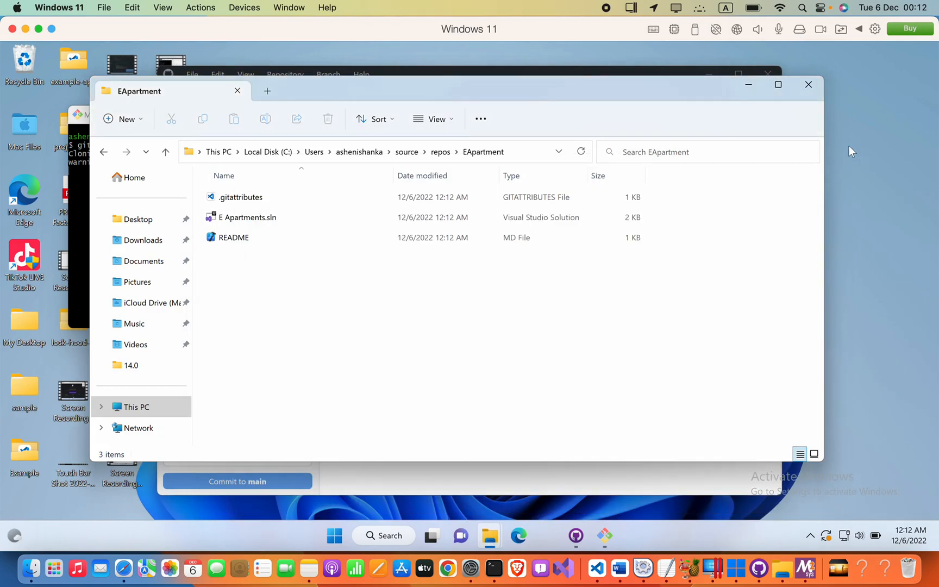
click(574, 535)
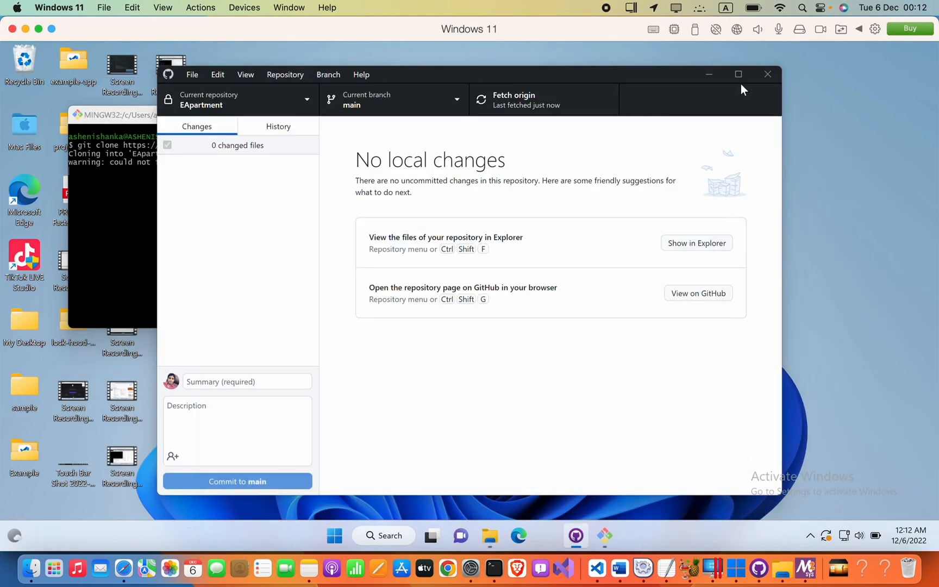